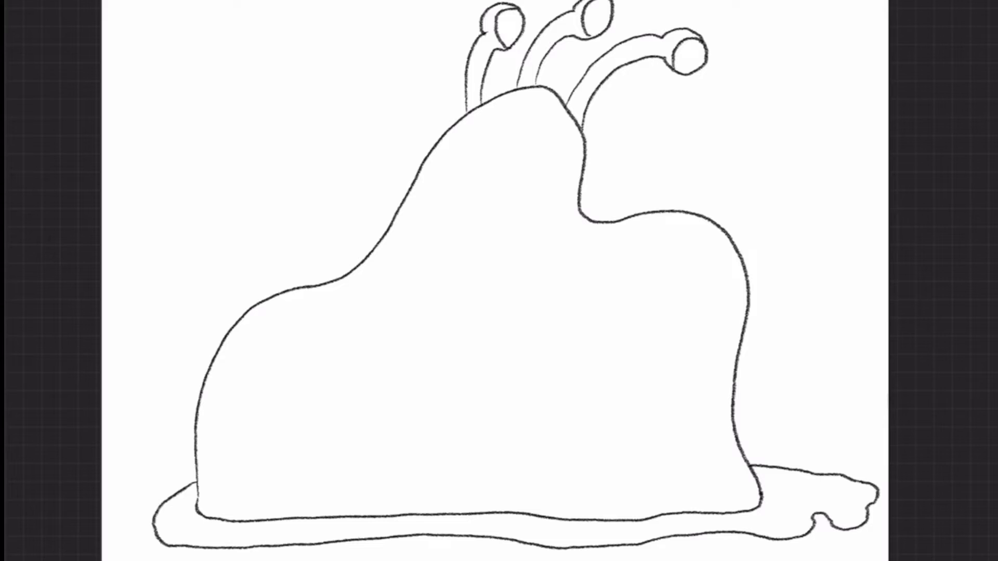
Dot black pupils into the middle, right and left eyestalk eyes
{"action": "left_click", "coordinate": [595, 21]}
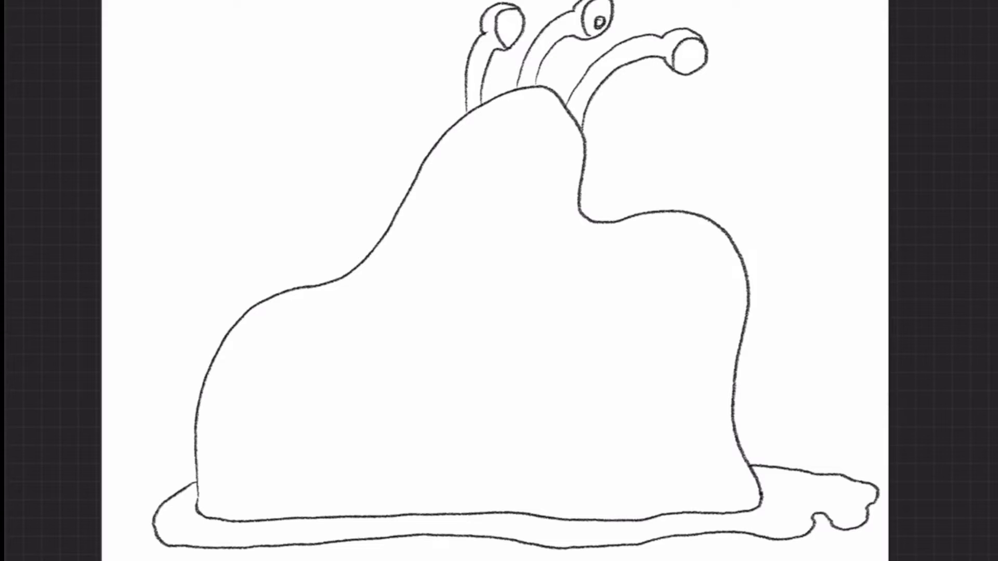
{"action": "left_click", "coordinate": [685, 61]}
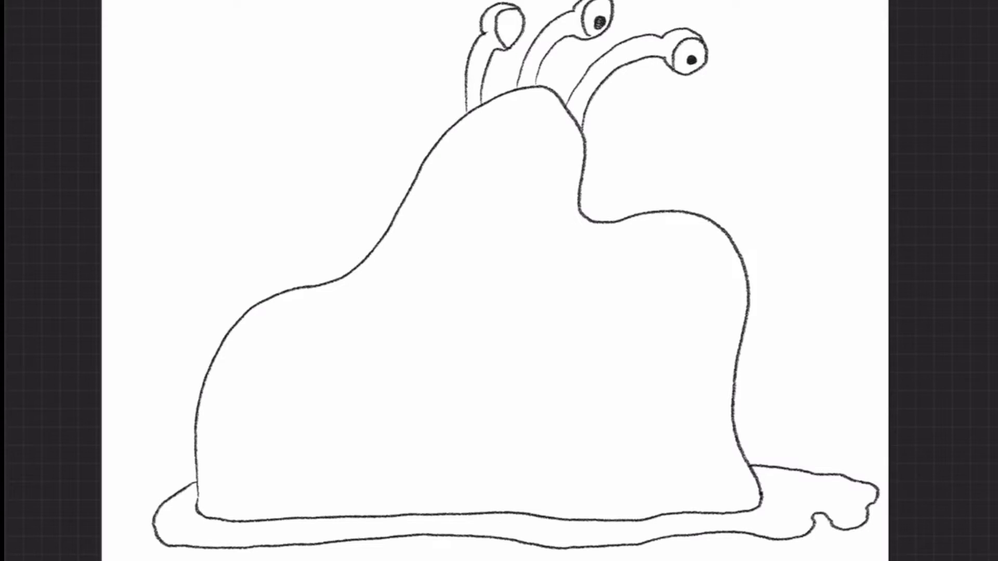
{"action": "left_click", "coordinate": [505, 26]}
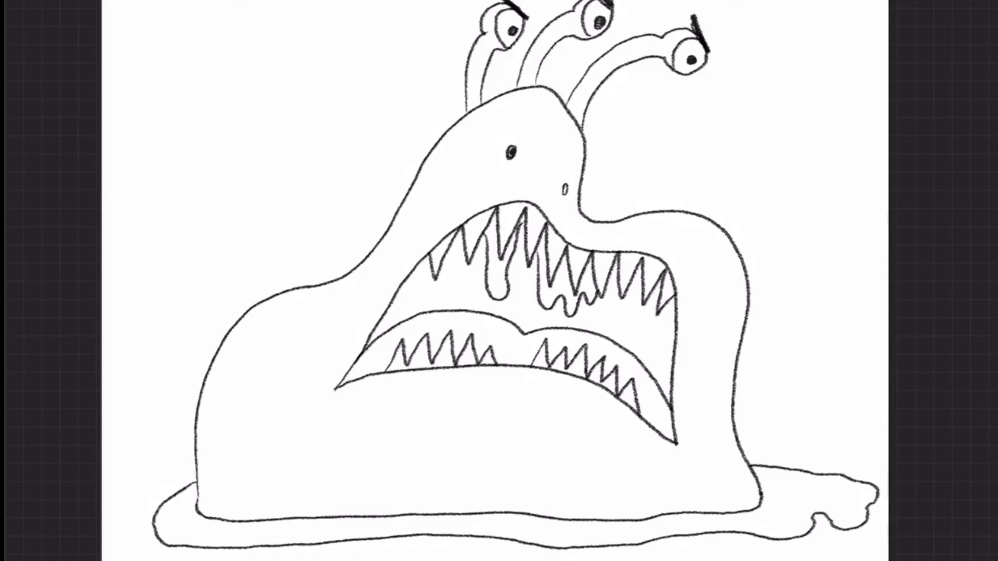
Add a small curved accent mark to the lower nostril
{"action": "left_click", "coordinate": [564, 184]}
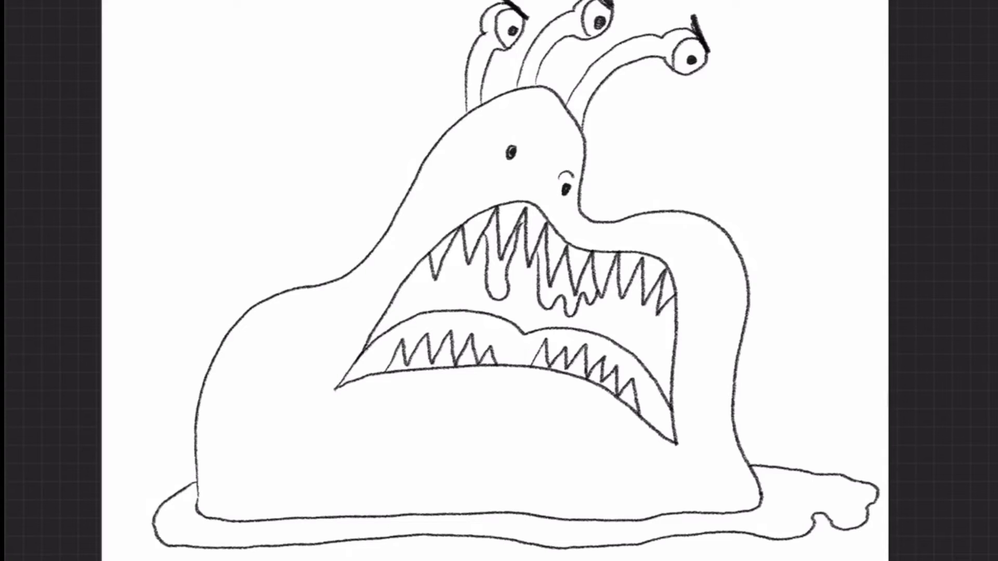